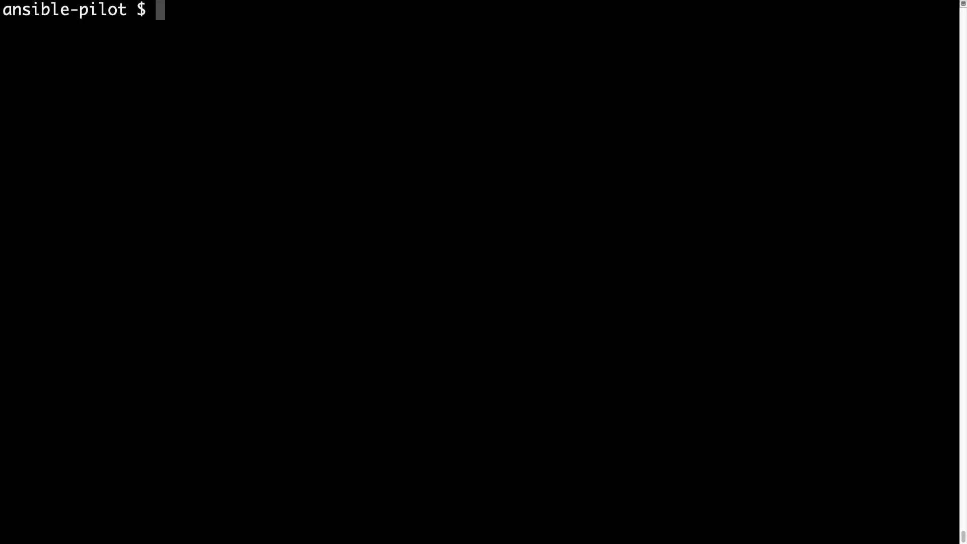
type("ssh")
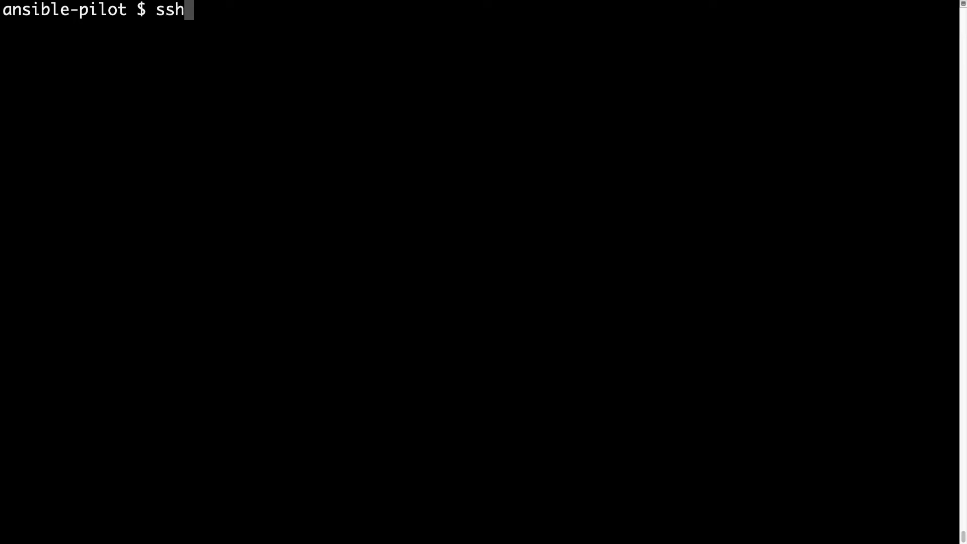
type("devops")
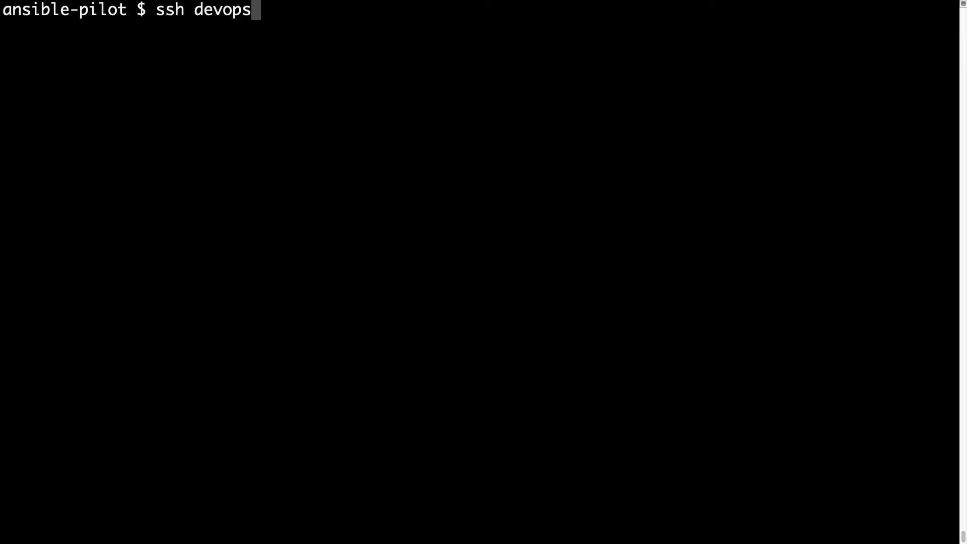
type("@demo")
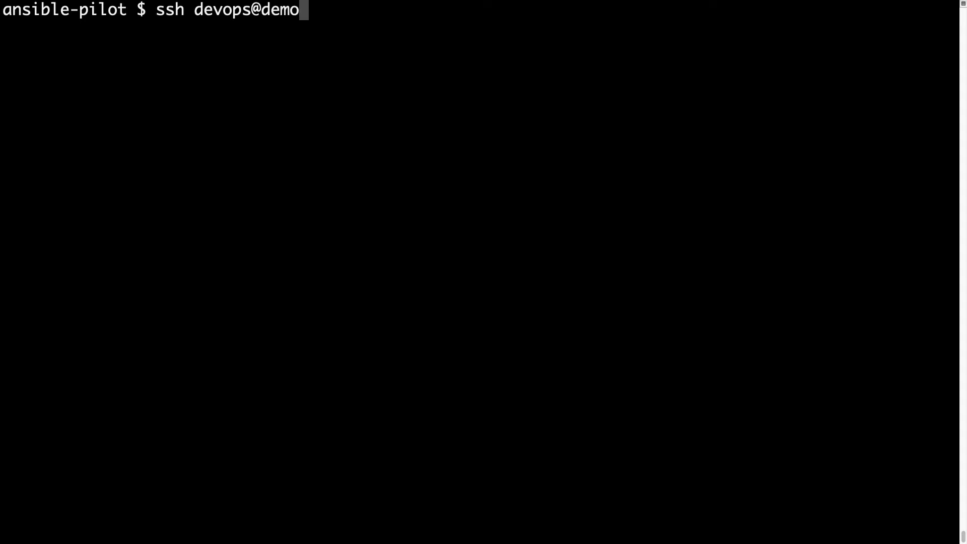
type(".example.com")
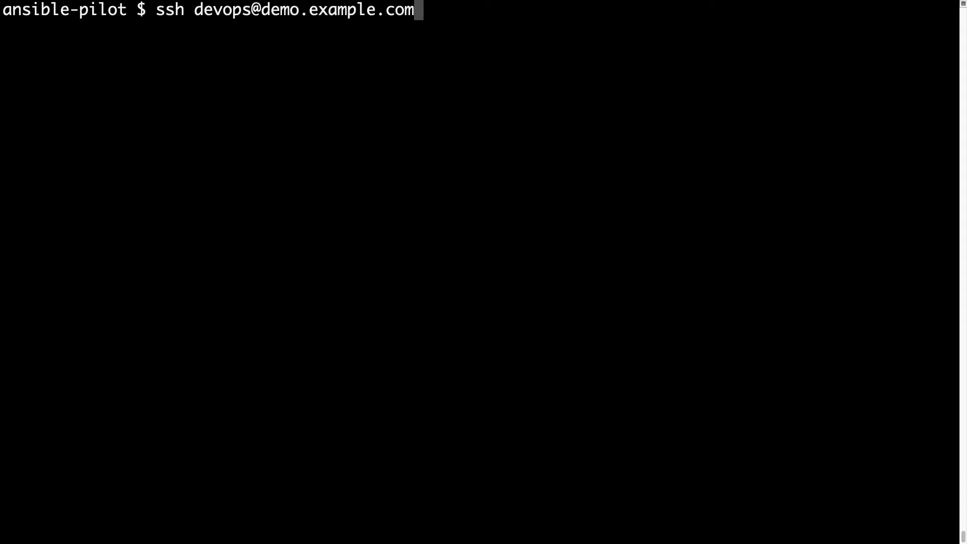
key("Return")
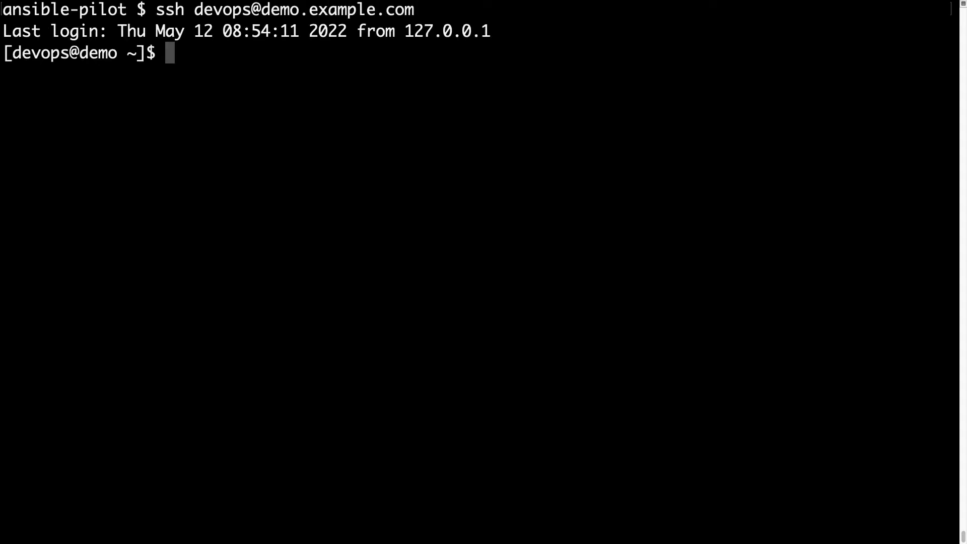
- List the home directory and move into the vmware directory
type("ls")
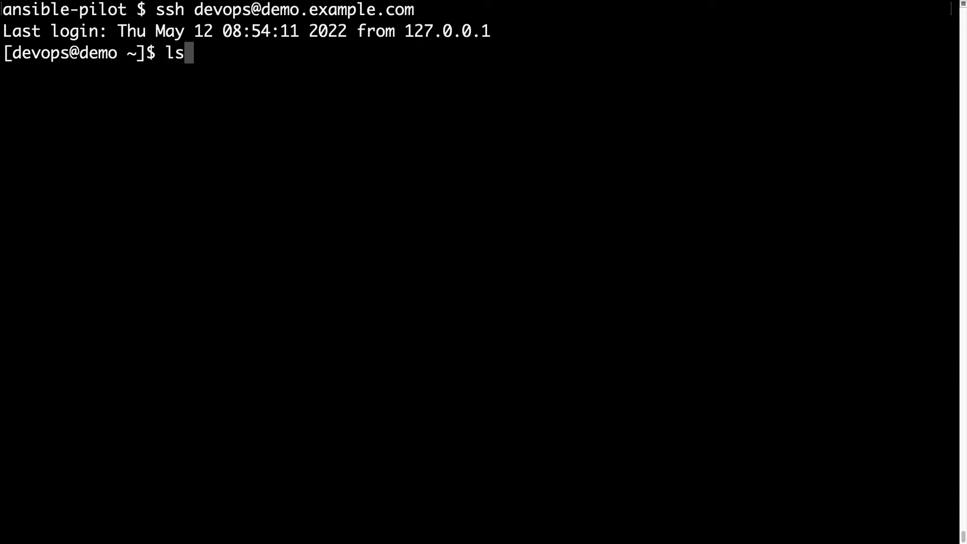
type("cd vmware/")
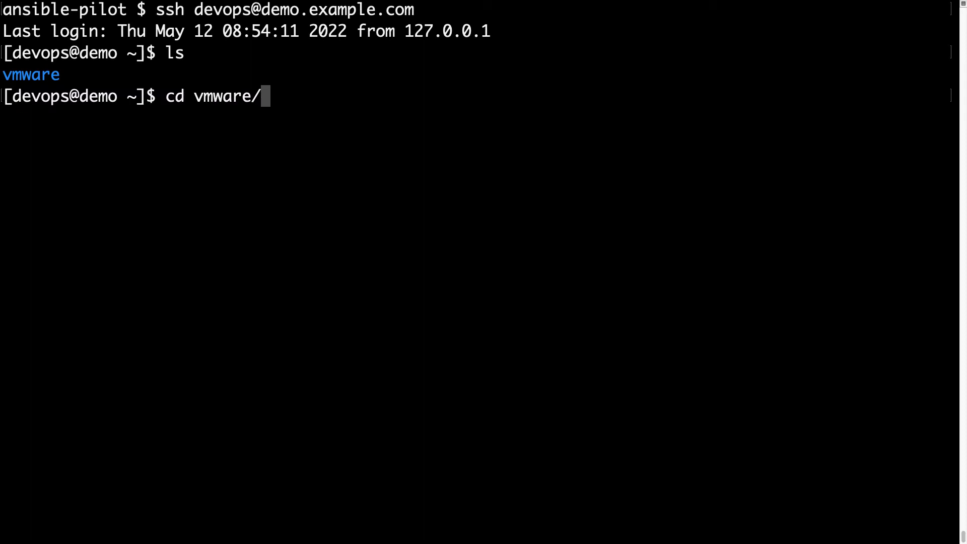
key("Return")
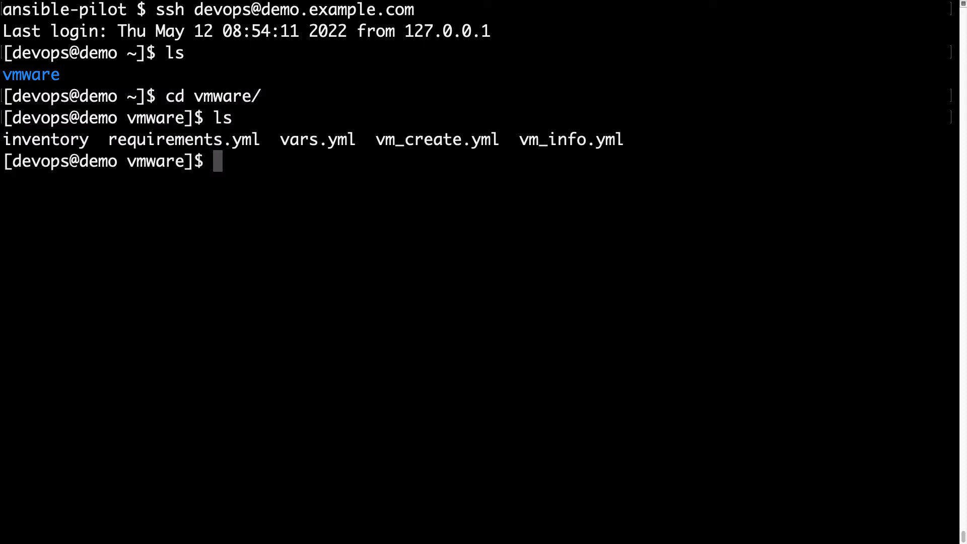
- Compose the command ansible-playbook -i inventory vm_info.yml
type("ans")
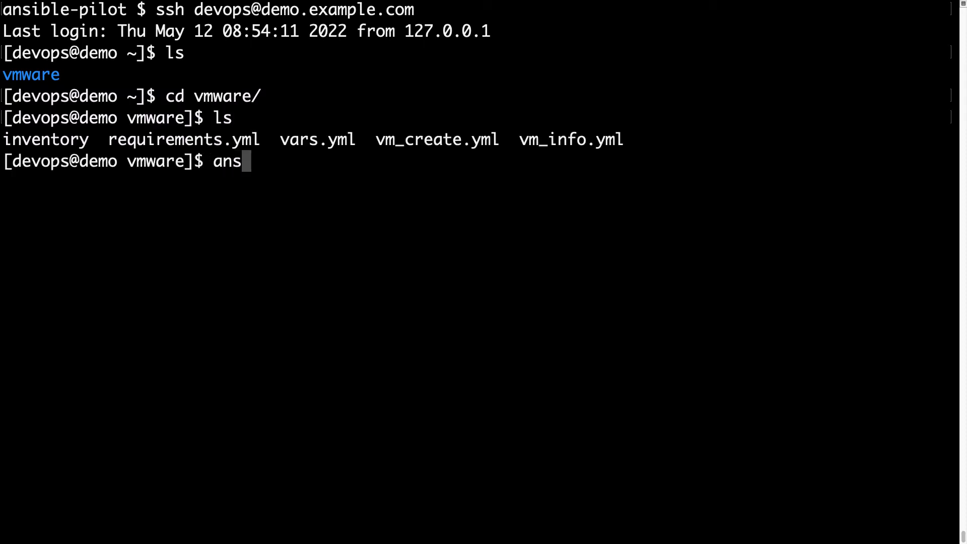
type("ible-p")
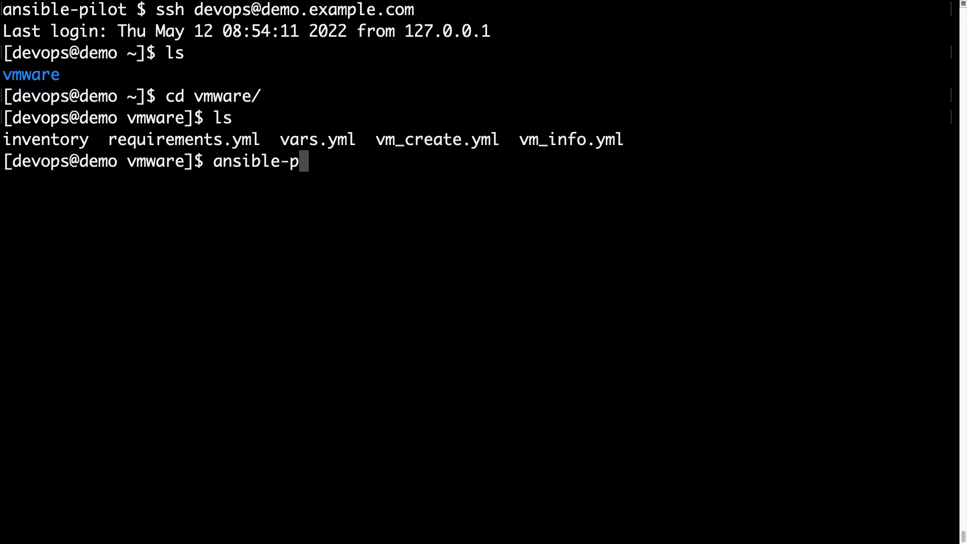
type("laybook -")
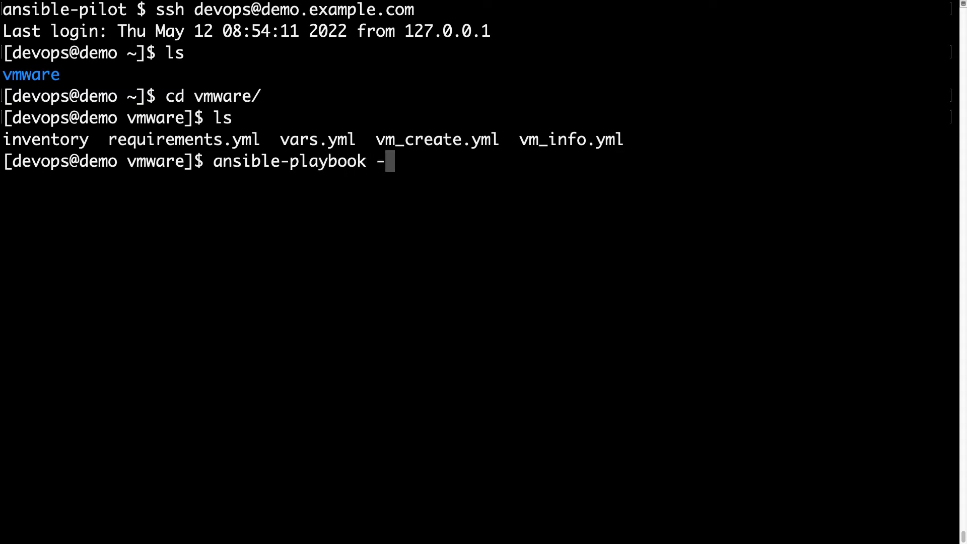
type("i inventory v")
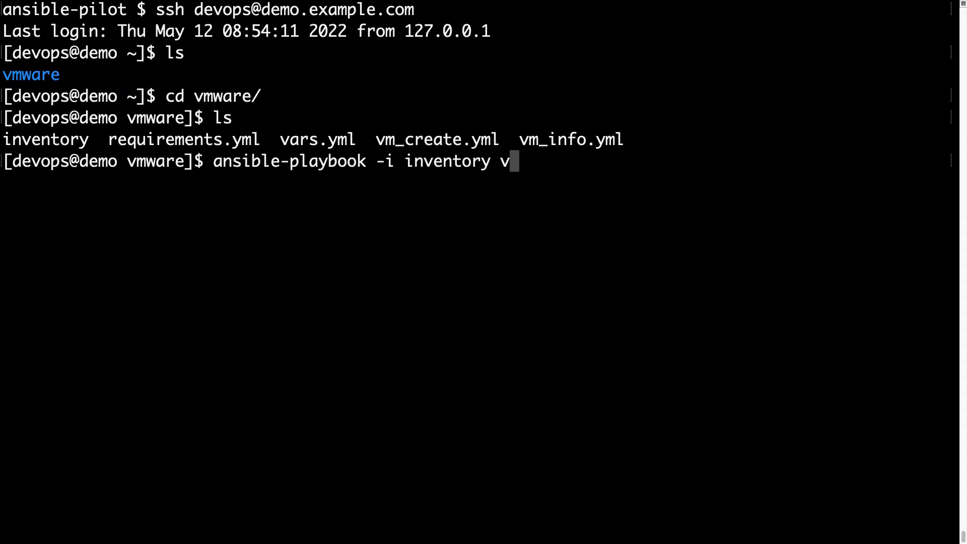
type("m_info.yml")
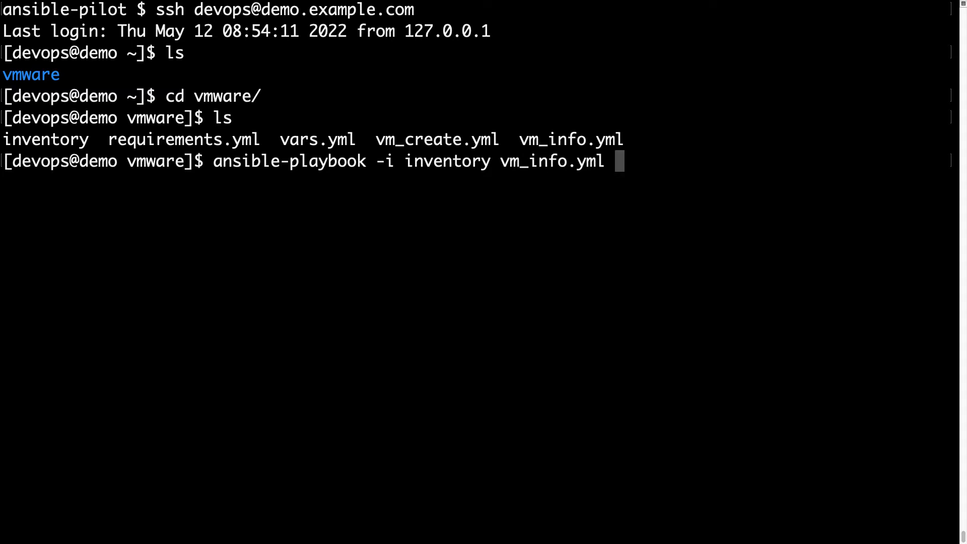
- Run the vm_info.yml playbook, see the missing PyVmomi failure, and begin a pip install command
key("Return")
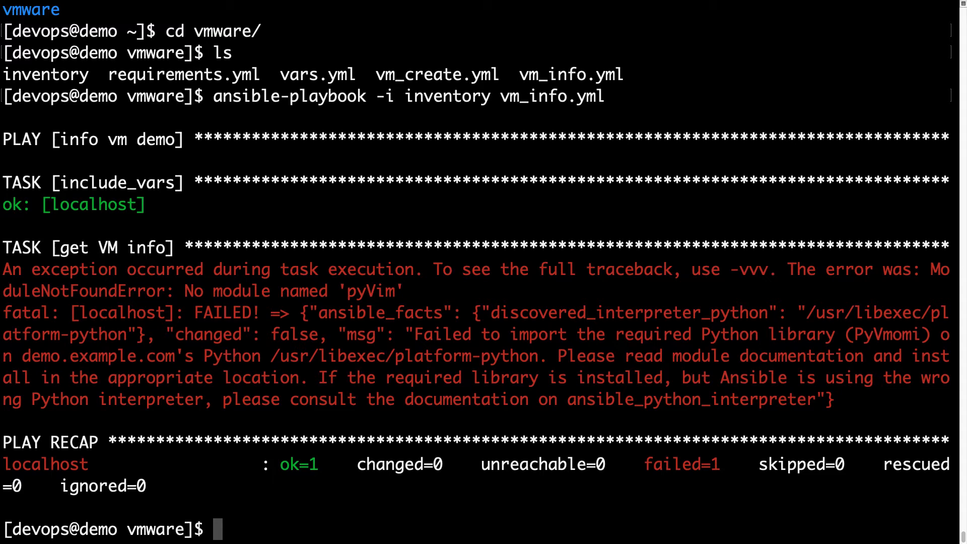
type("pip i")
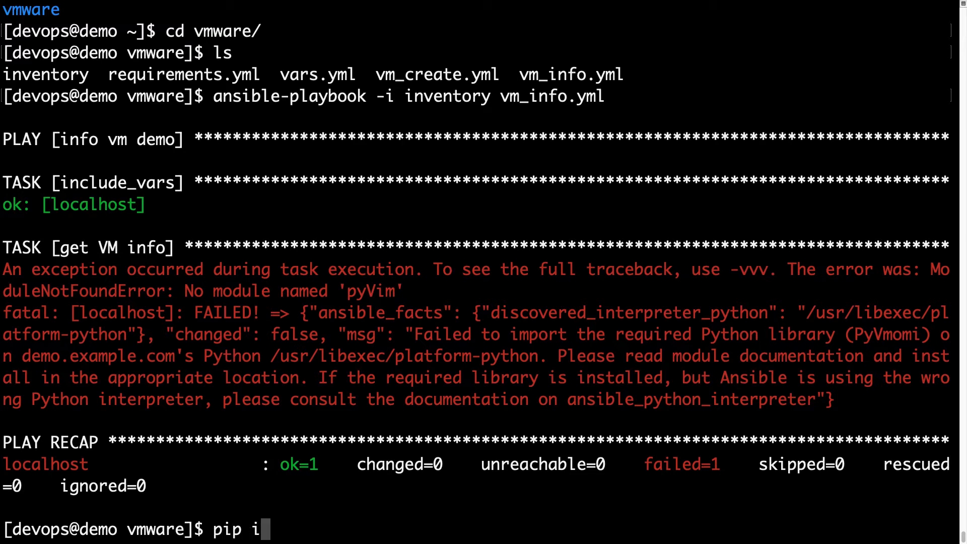
type("nstall")
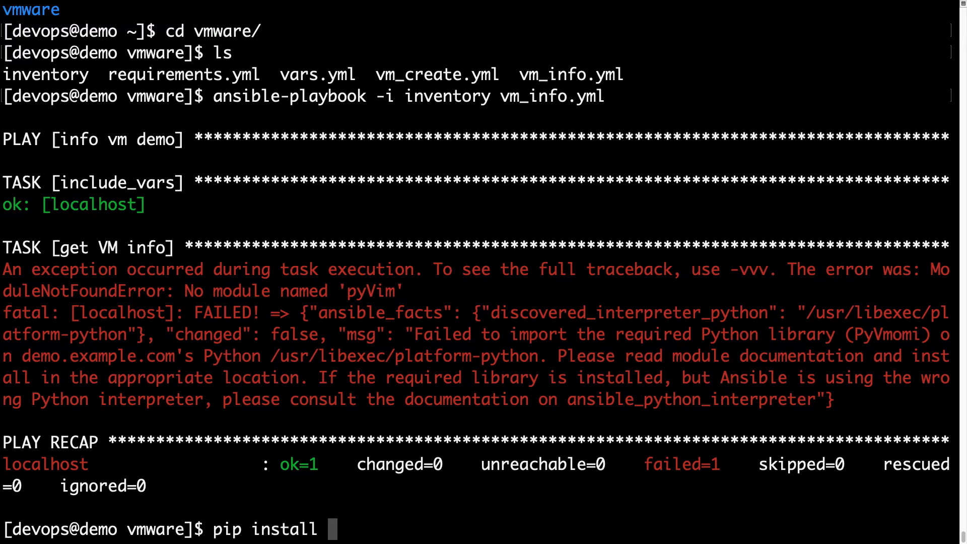
type("pyvmo")
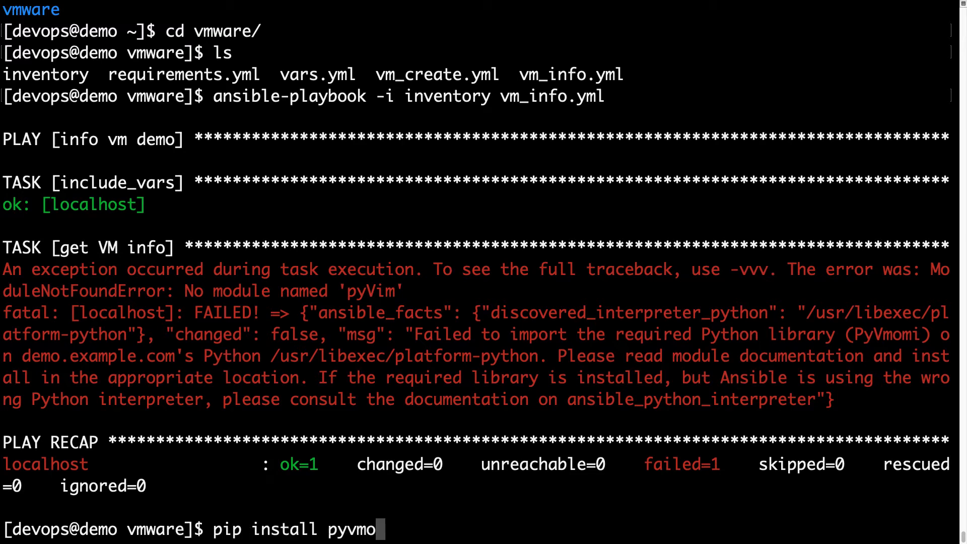
key("Return")
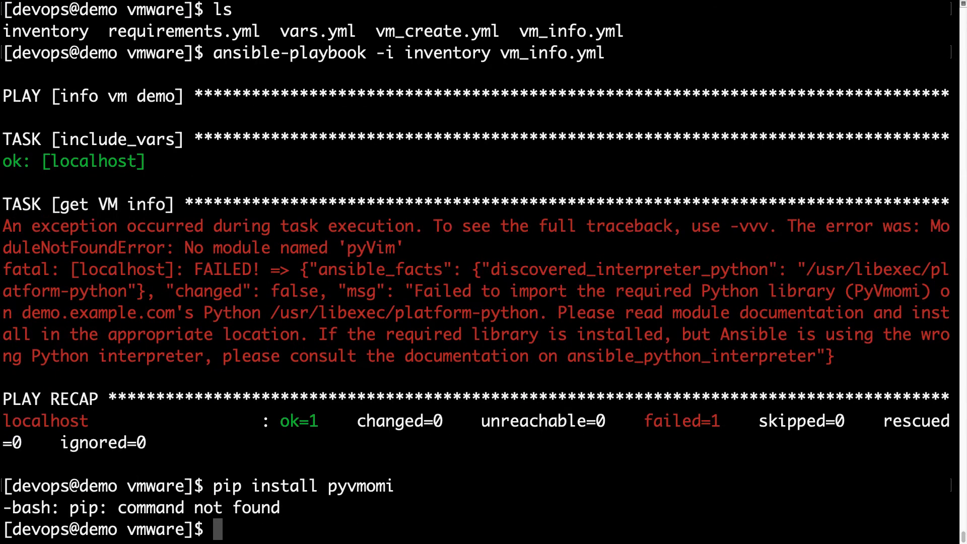
type("pip install pyvmomi")
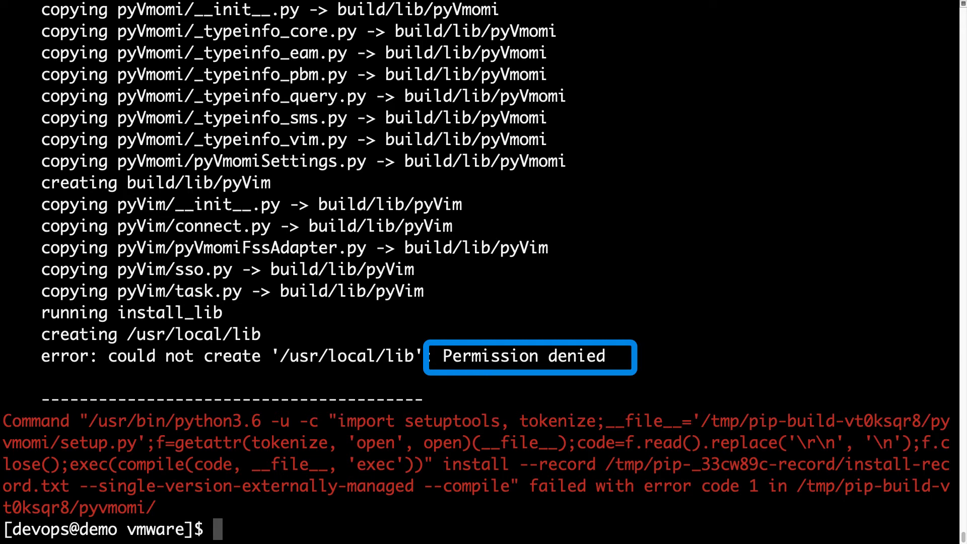
- Become root with sudo su and run pip3 install PyVmomi successfully
type("sudo su")
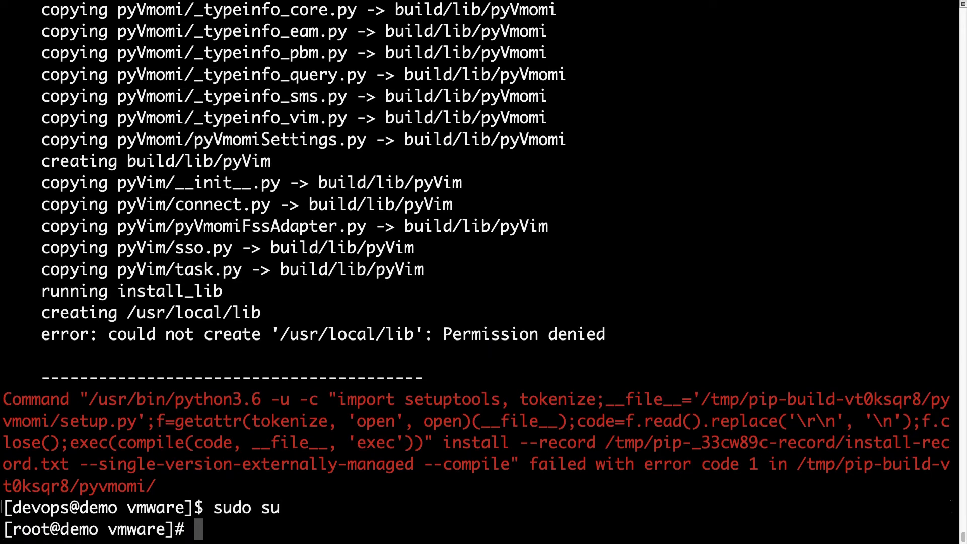
type("pip3 install py")
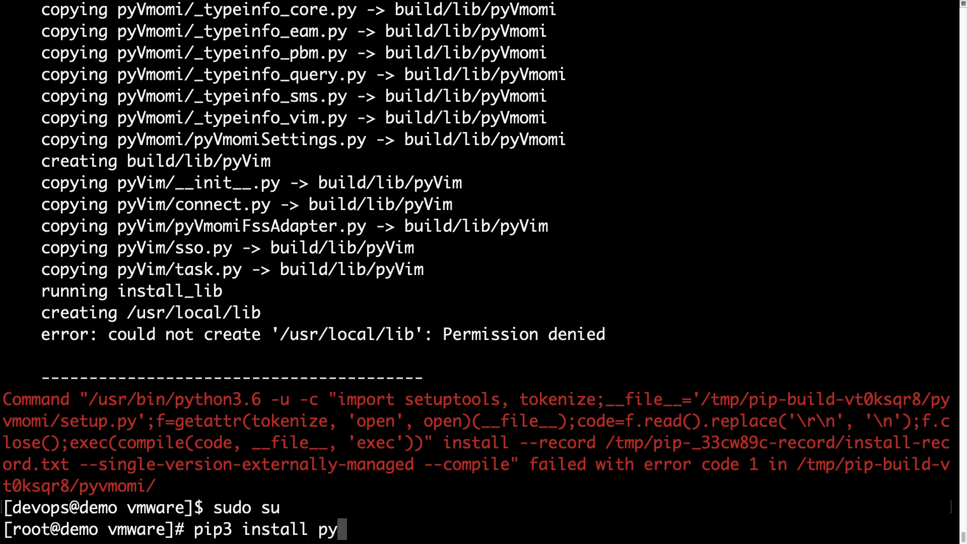
type("PyV")
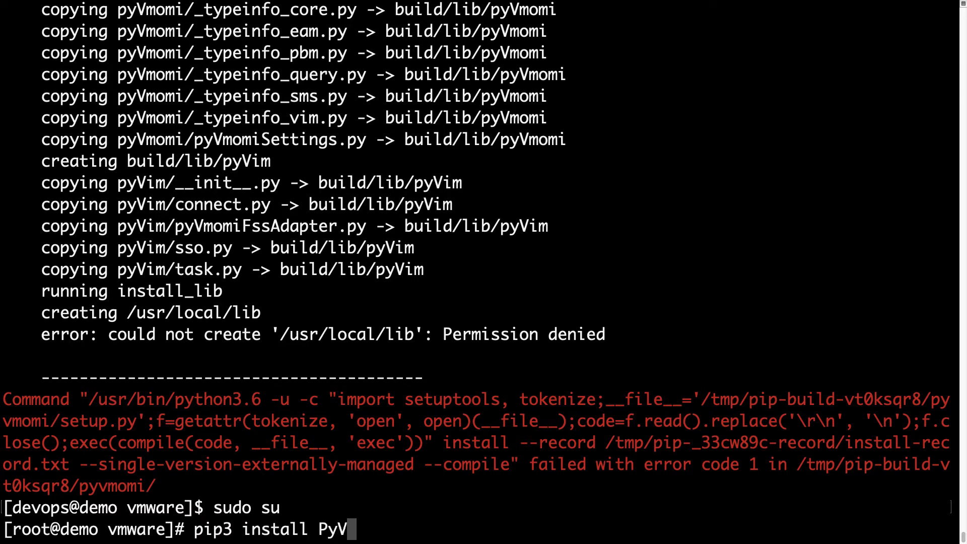
key("Return")
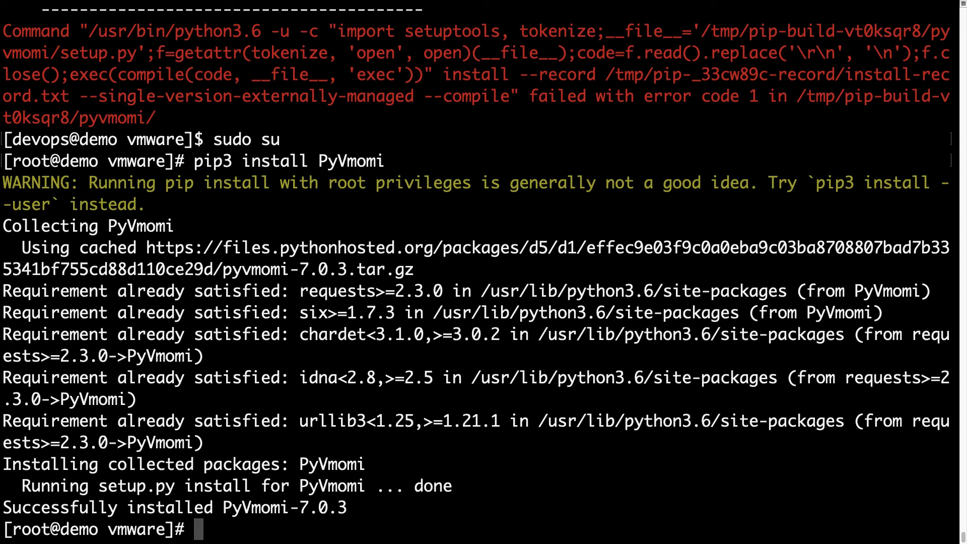
- Exit the root shell back to the devops user
type("e")
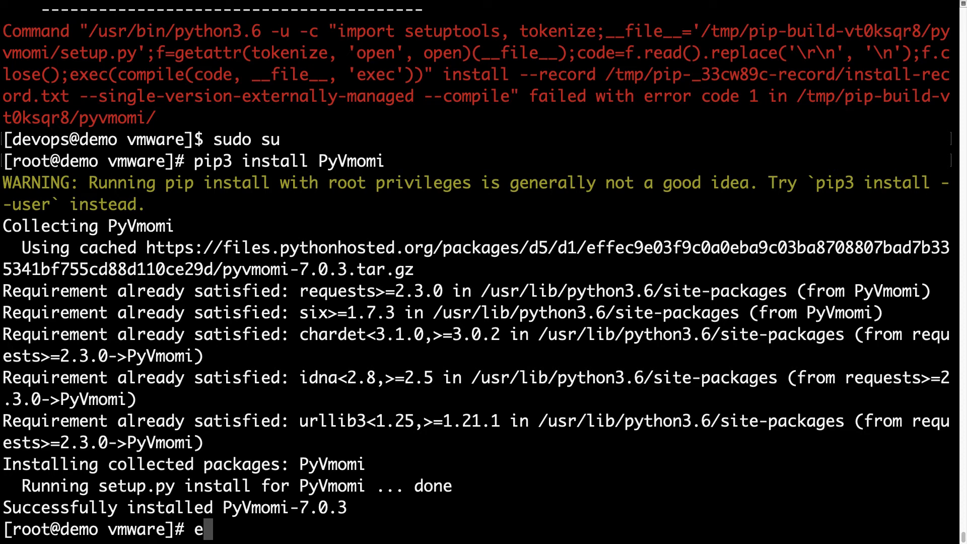
type("xit")
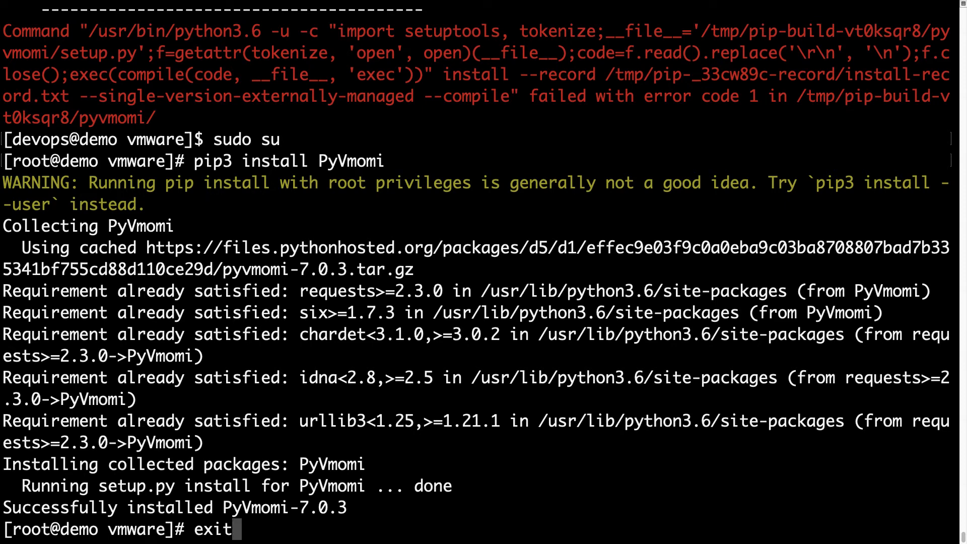
key("Return")
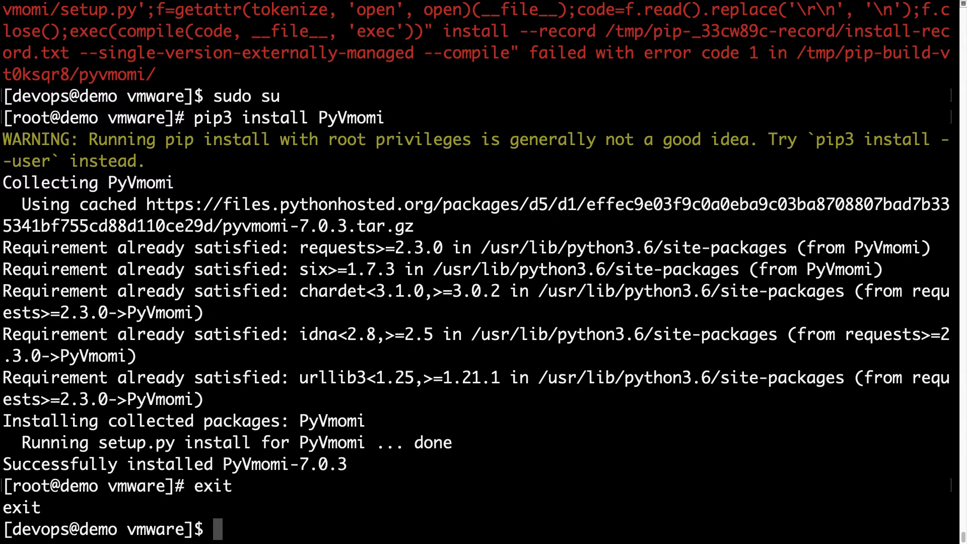
- Re-run ansible-playbook -i inventory vm_info.yml and watch include_vars report ok for localhost
type("ansible-p")
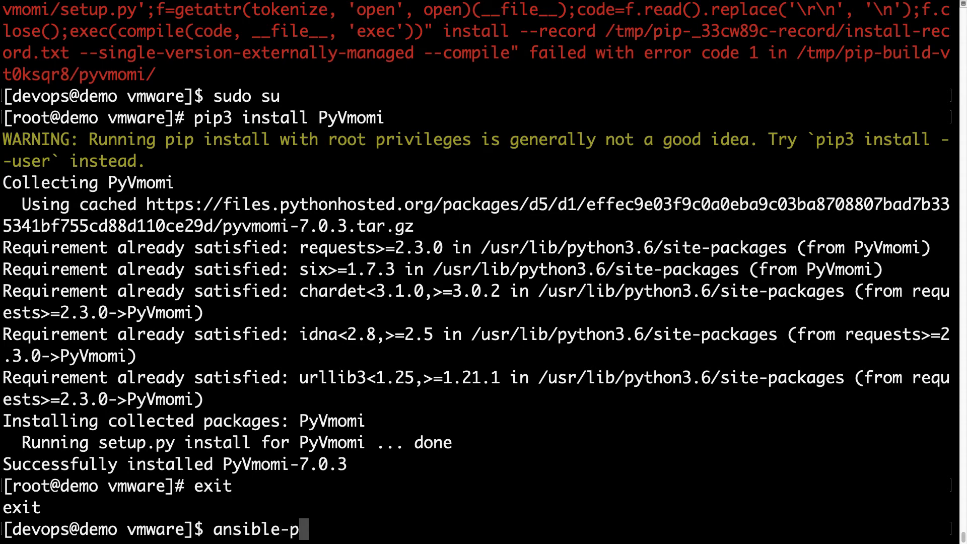
type("laybook -i in")
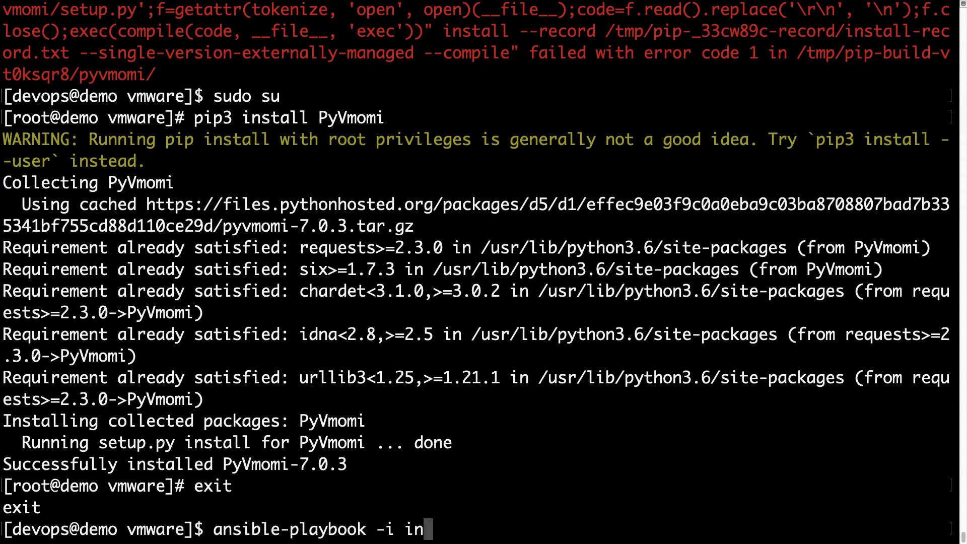
type("ventory vm_")
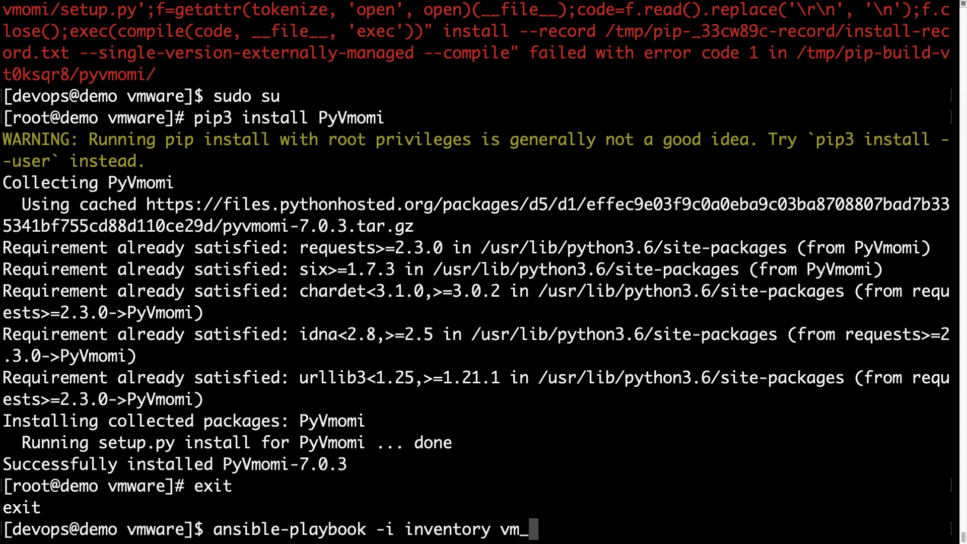
type("info.yml")
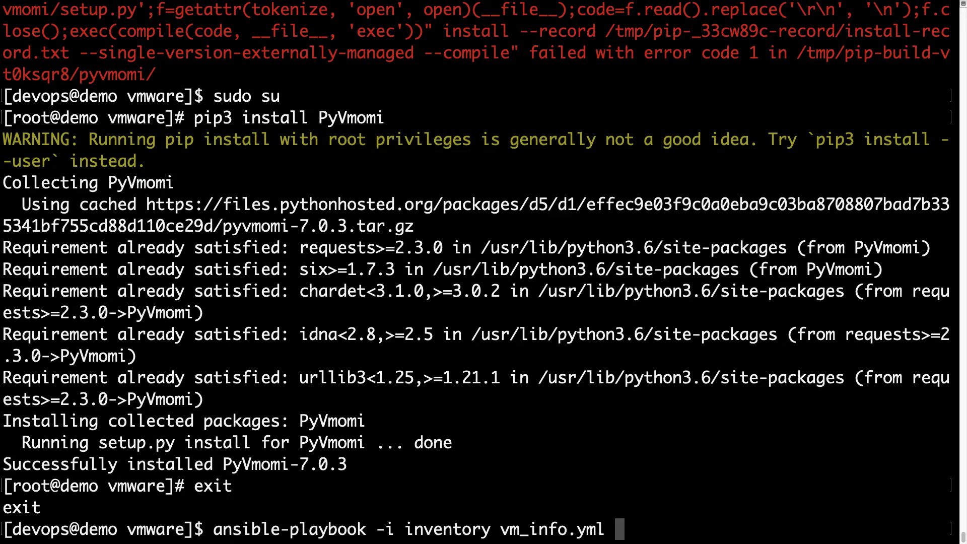
key("Return")
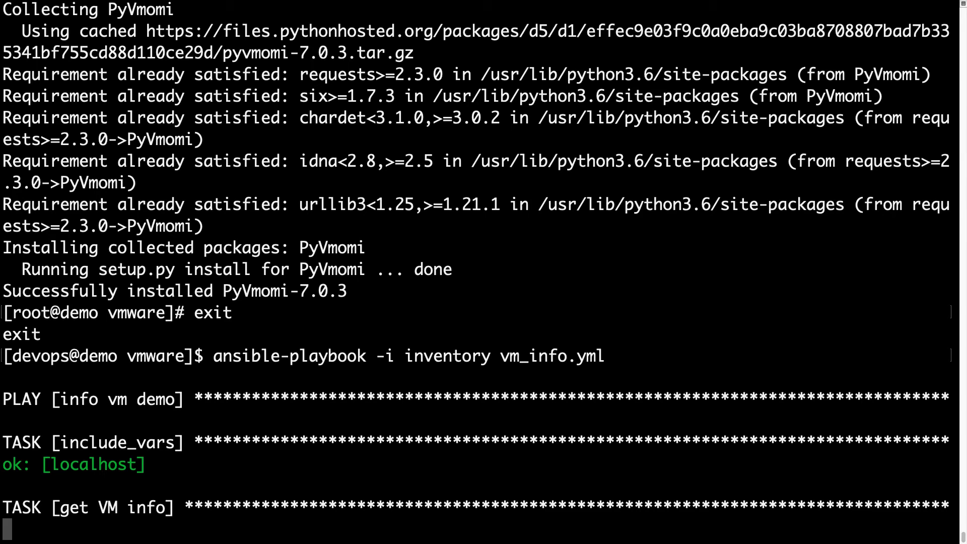
scroll("down", 3)
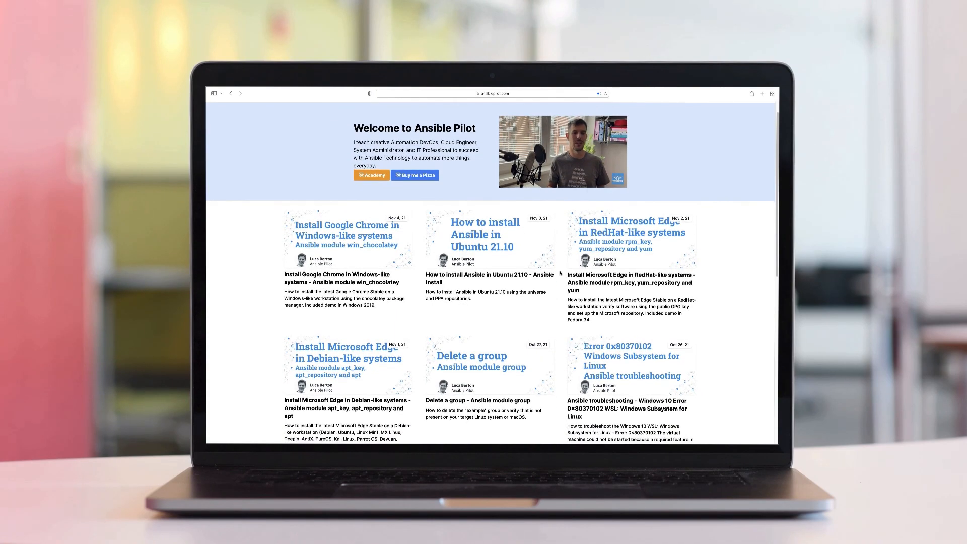
- Scroll down through the Ansible Pilot tutorial post listing
scroll("down", 3)
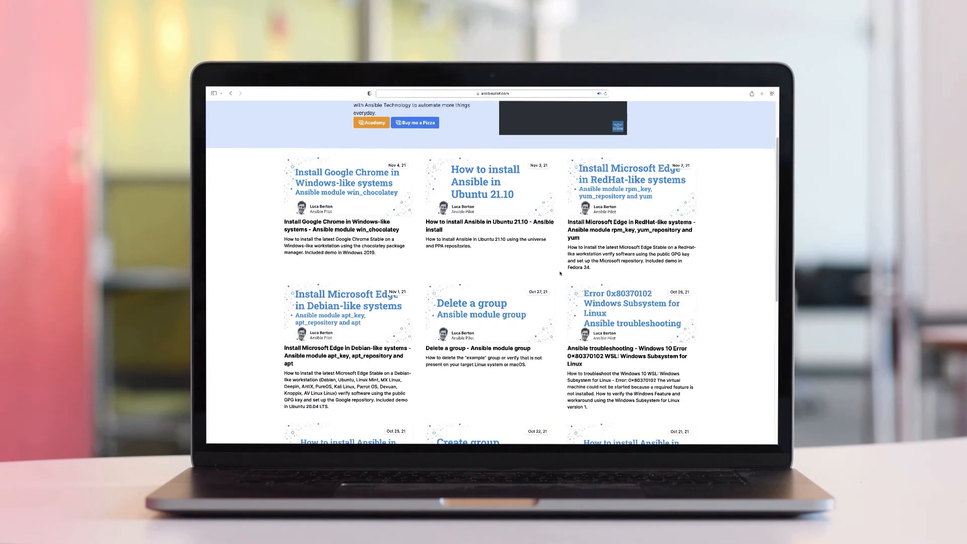
scroll("down", 3)
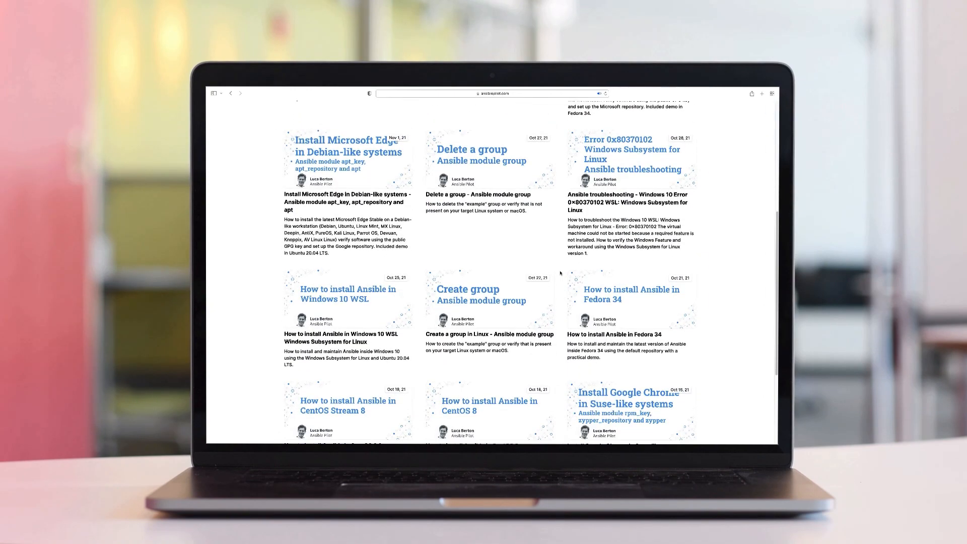
scroll("down", 3)
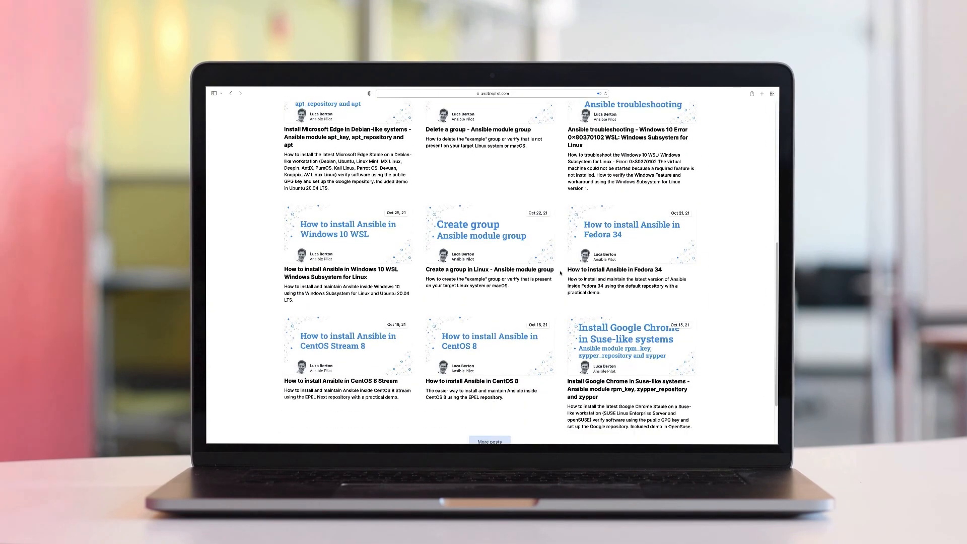
scroll("down", 3)
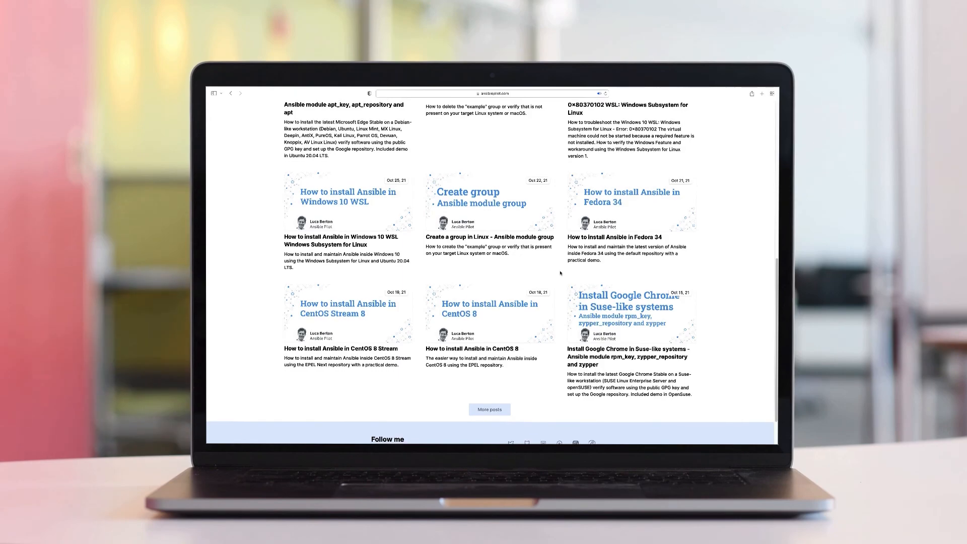